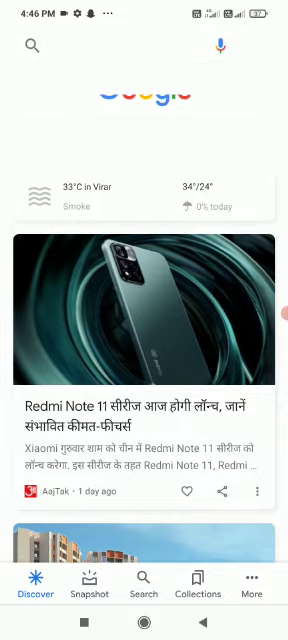
# Step: Type "box.t" into the Google search bar to surface the box.tradesmartonline.in suggestion
pyautogui.write('b')
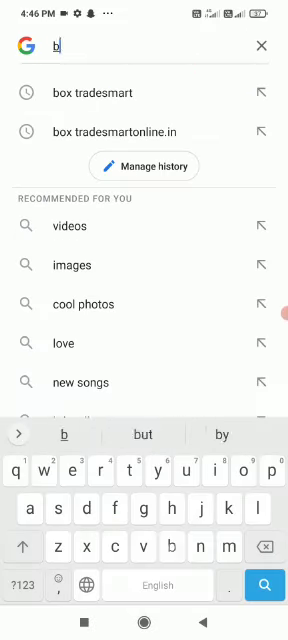
pyautogui.write('ox.t')
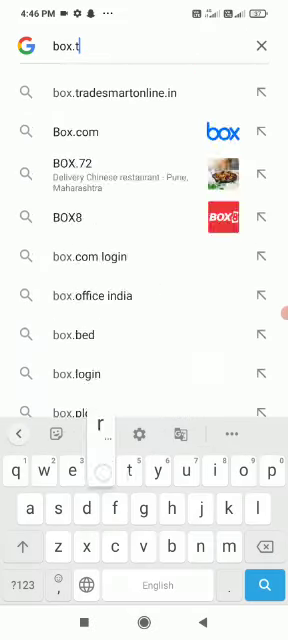
# Step: Open box.tradesmartonline.in, visit Forgot Password, then return to the empty Back Office login form
pyautogui.click(263, 48)
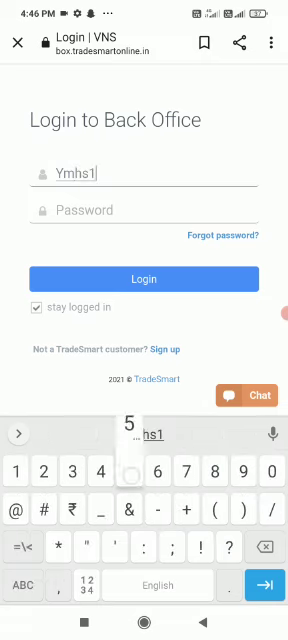
pyautogui.write('566')
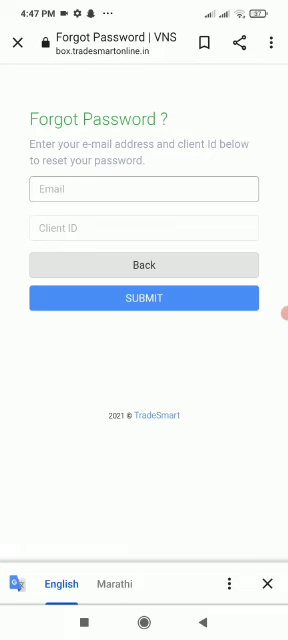
pyautogui.click(144, 265)
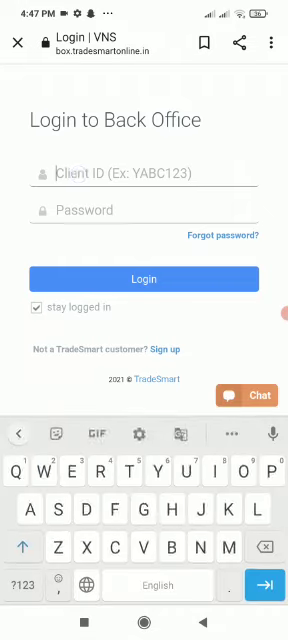
# Step: Enter the client ID and password to log in and reach the Dashboard Hot Links
pyautogui.write('Ymhs')
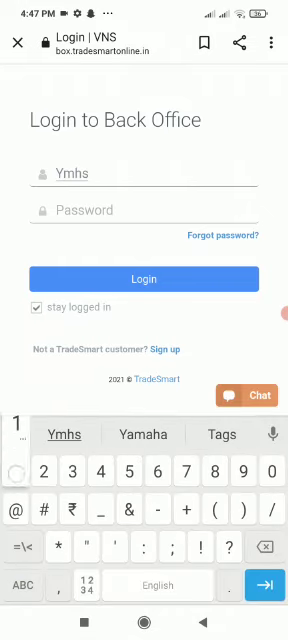
pyautogui.write('1566')
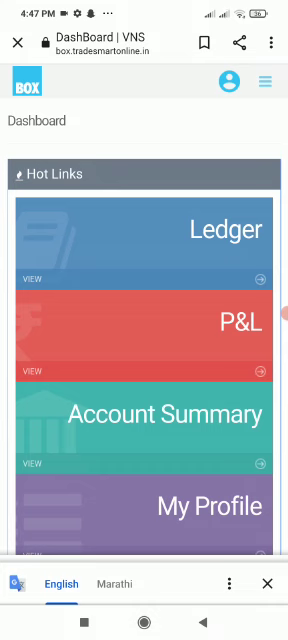
pyautogui.click(262, 81)
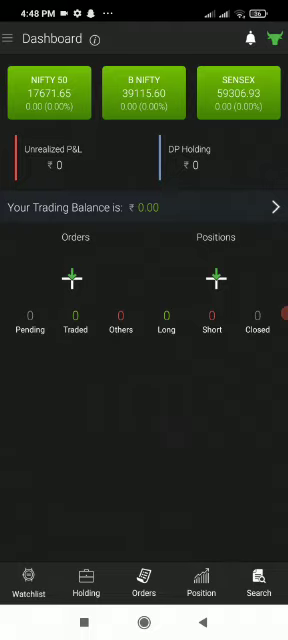
# Step: Open the SINE side menu showing Back Office (BOX) and Logout
pyautogui.click(12, 42)
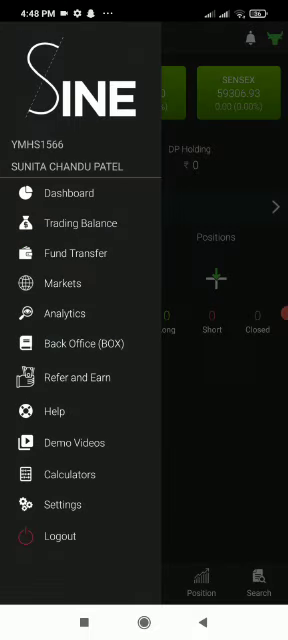